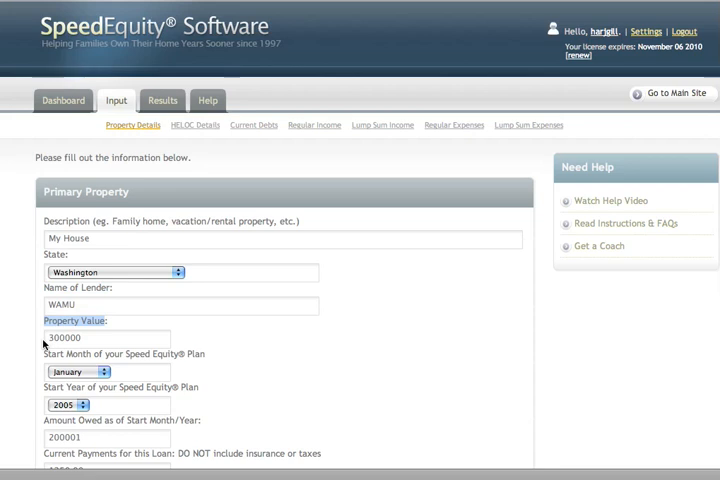
pyautogui.scroll(-3)
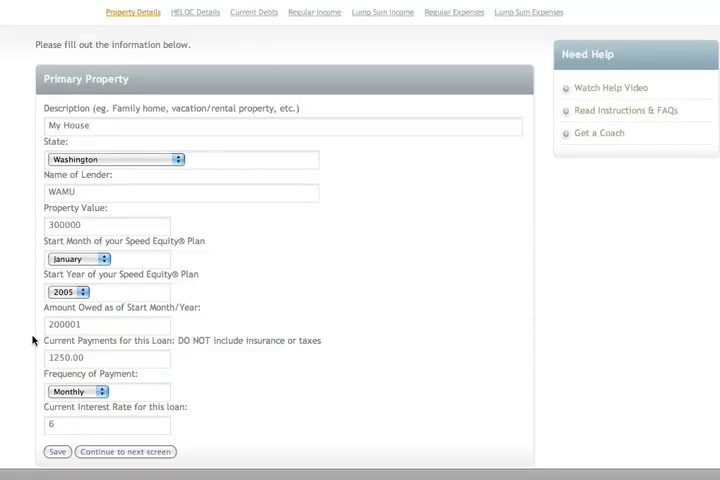
pyautogui.moveTo(78, 222)
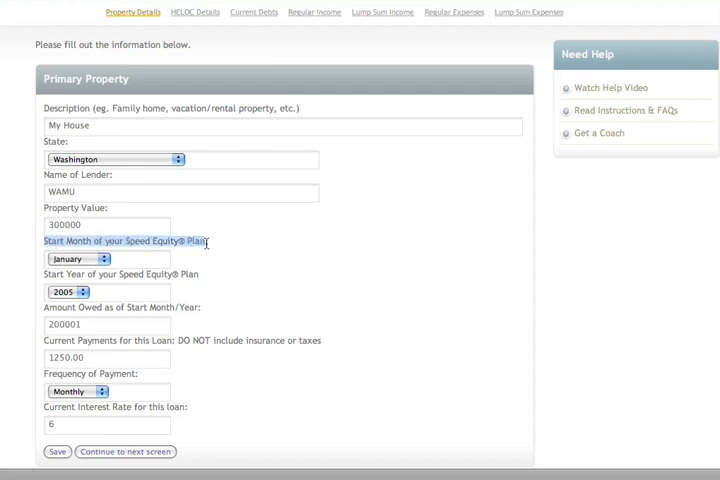
pyautogui.moveTo(136, 256)
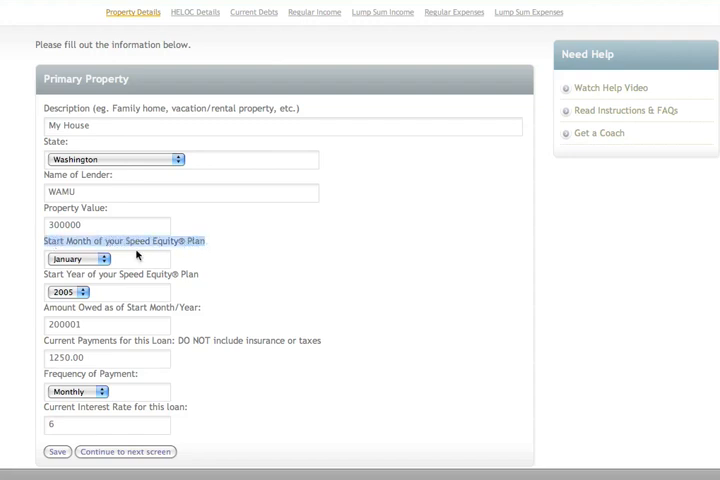
pyautogui.click(78, 258)
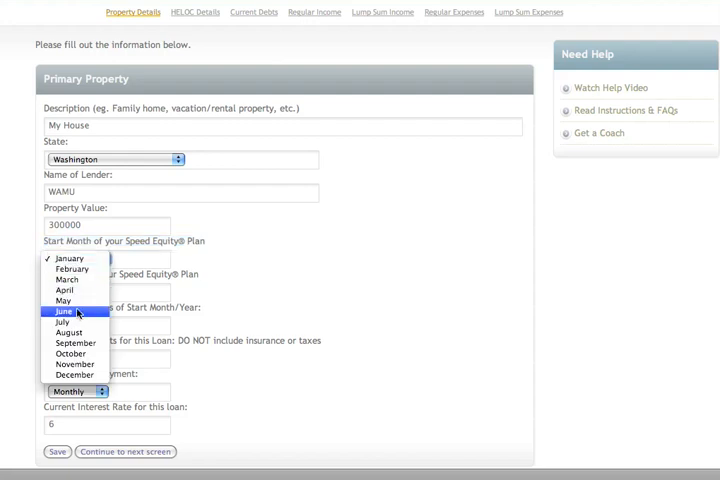
pyautogui.click(68, 258)
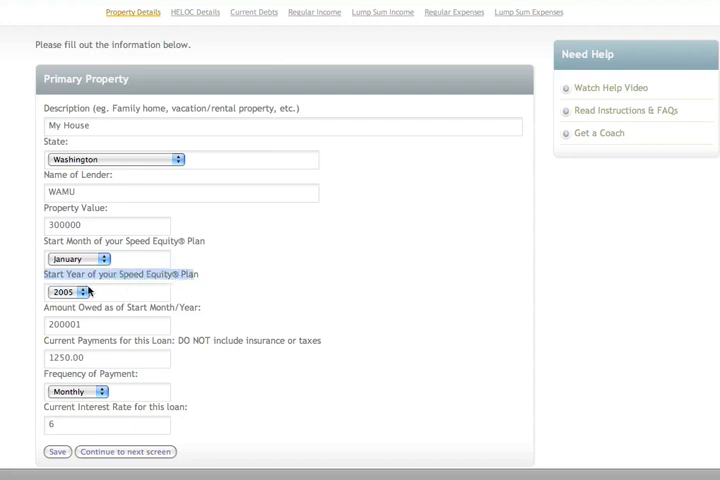
pyautogui.click(60, 292)
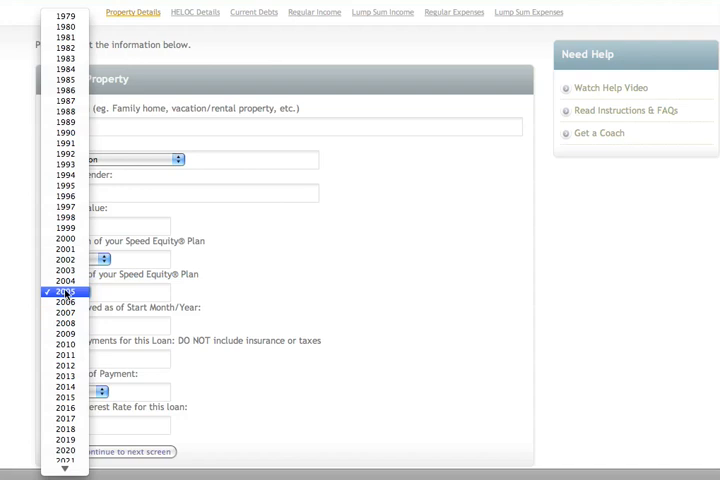
pyautogui.click(64, 290)
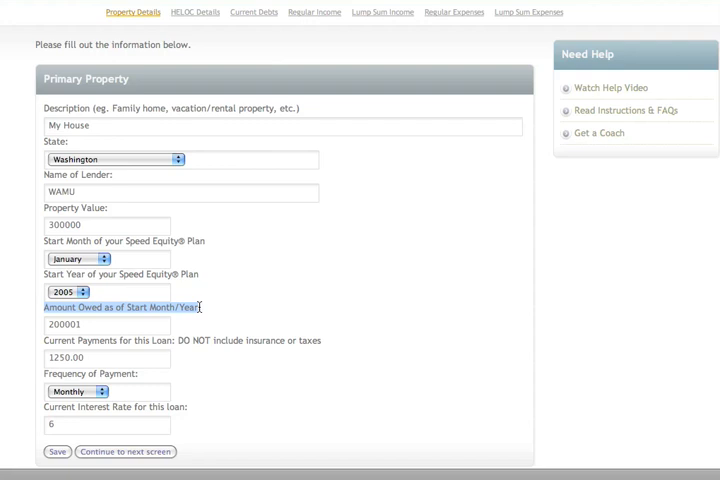
pyautogui.click(108, 324)
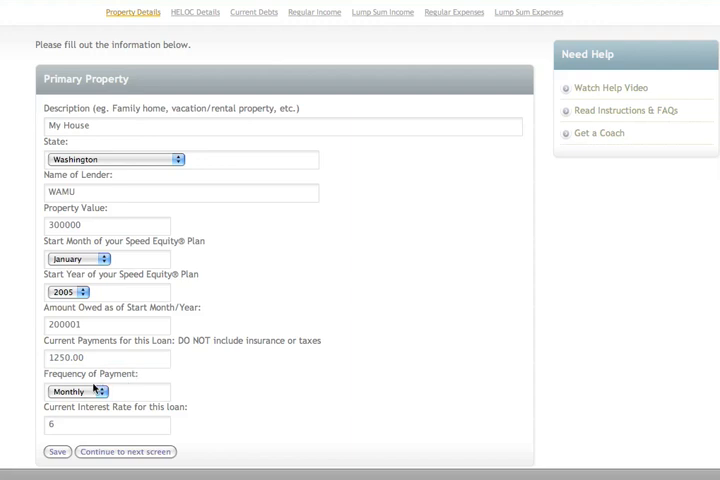
pyautogui.click(76, 392)
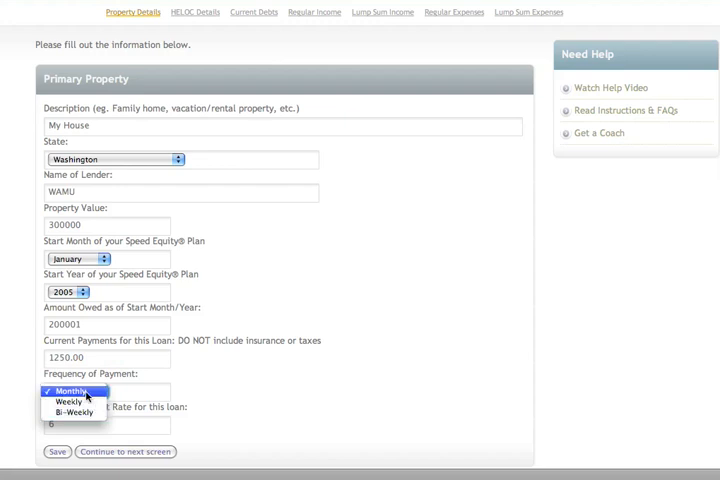
pyautogui.click(72, 392)
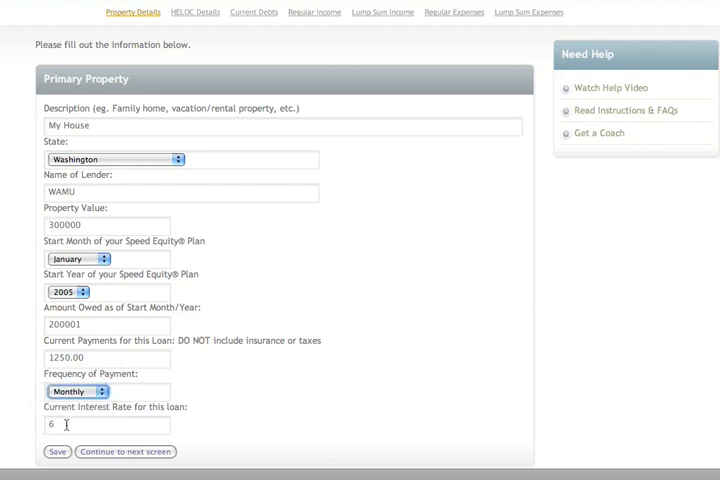
pyautogui.click(104, 424)
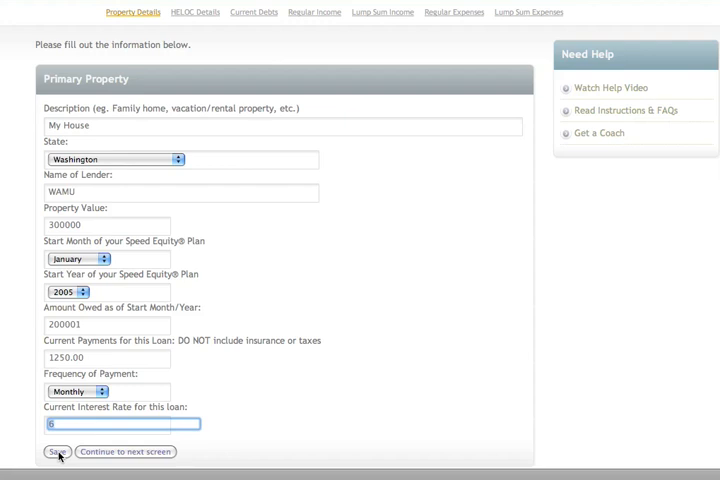
pyautogui.moveTo(112, 456)
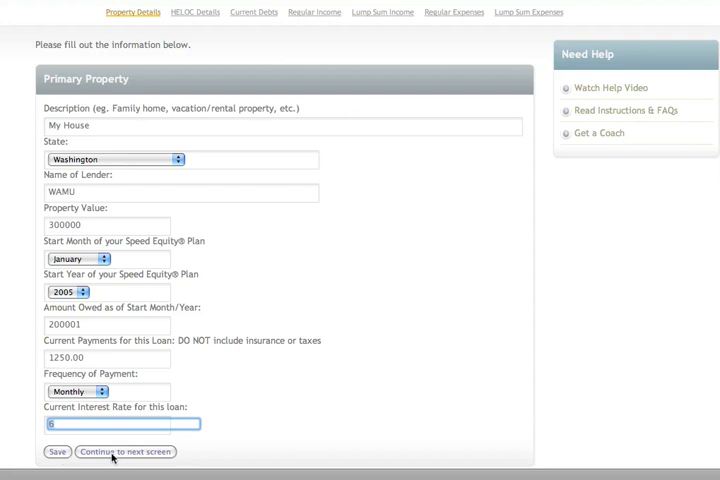